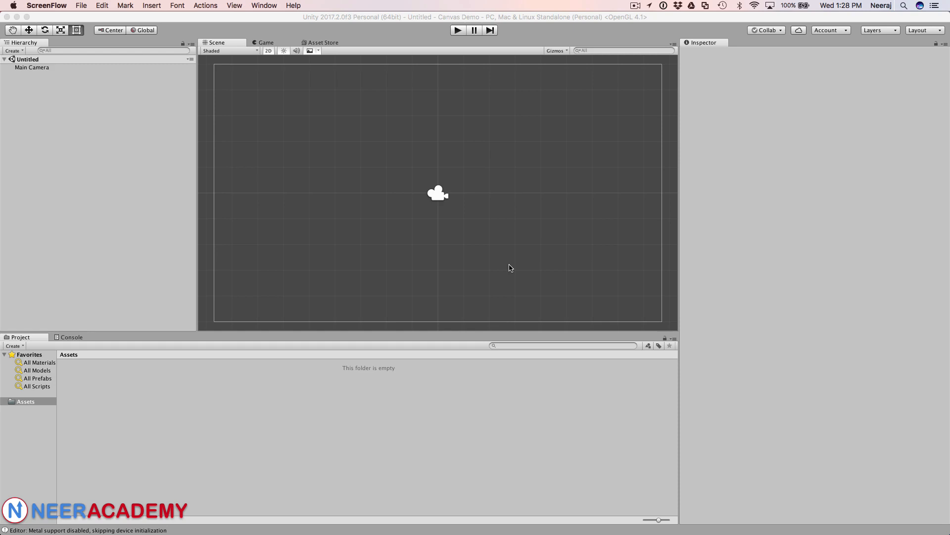
Create a Scenes folder under Assets and enter it
{"action": "left_click", "coordinate": [26, 401]}
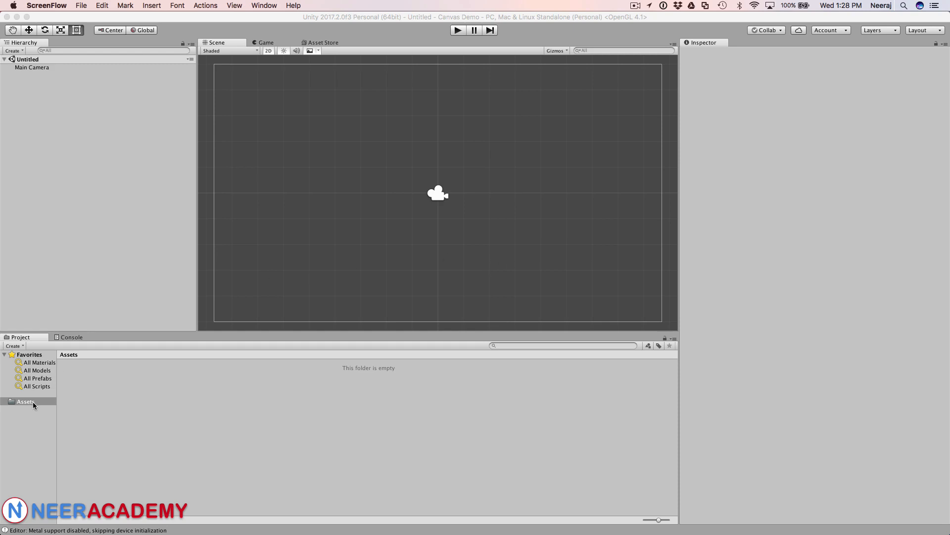
{"action": "right_click", "coordinate": [33, 404]}
{"action": "type", "text": "Scenes"}
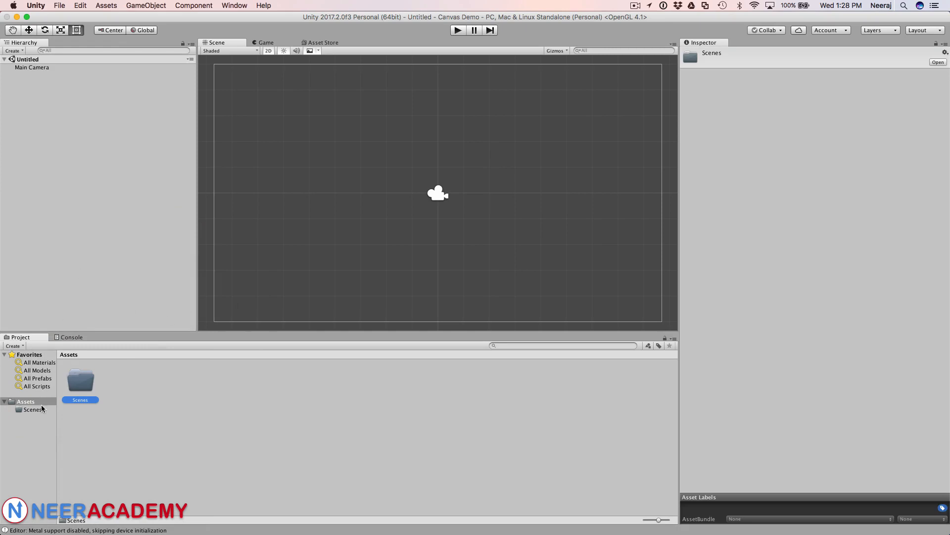
{"action": "double_click", "coordinate": [79, 378]}
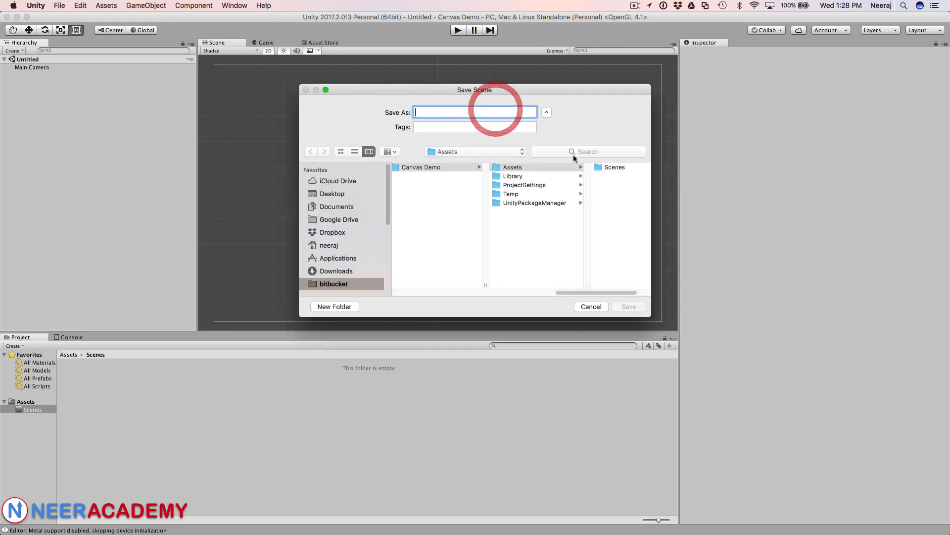
Save the current scene into the Scenes folder as 'Main'
{"action": "double_click", "coordinate": [615, 166]}
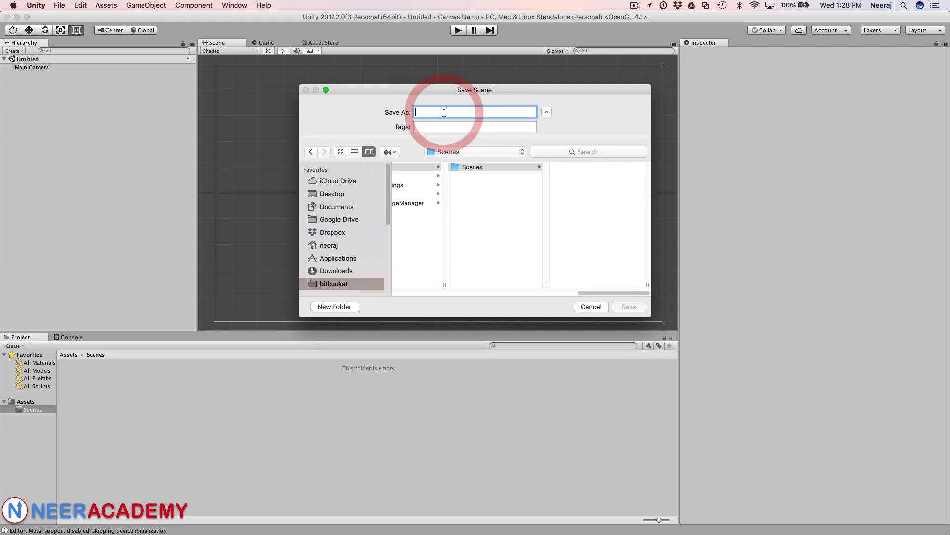
{"action": "type", "text": "Main"}
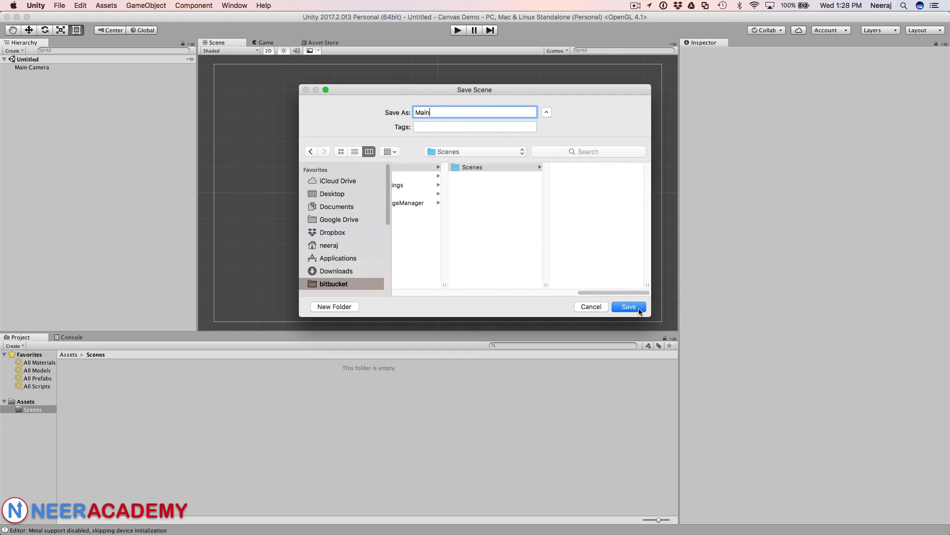
{"action": "left_click", "coordinate": [629, 307]}
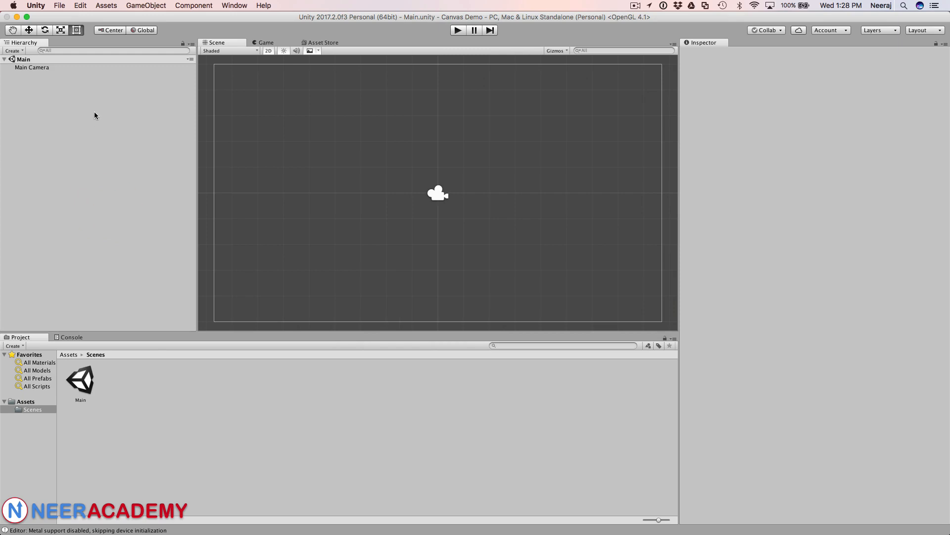
{"action": "mouse_move", "coordinate": [91, 115]}
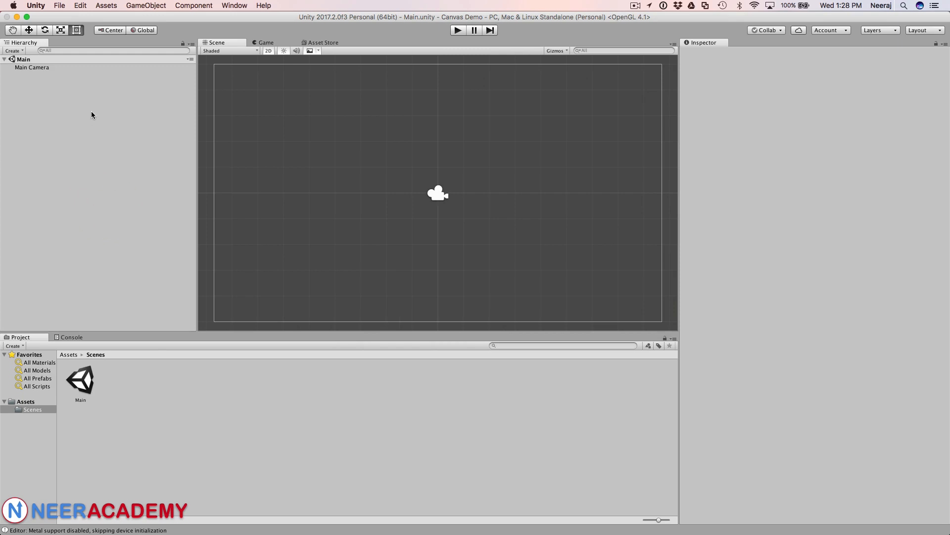
Add a UI Canvas (with its automatic EventSystem) to the Main scene
{"action": "right_click", "coordinate": [26, 99]}
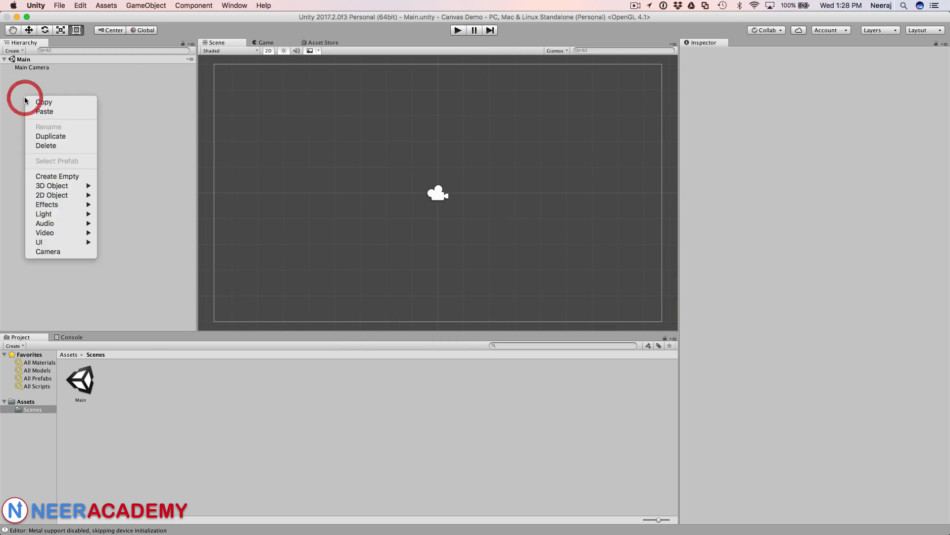
{"action": "left_click", "coordinate": [86, 108]}
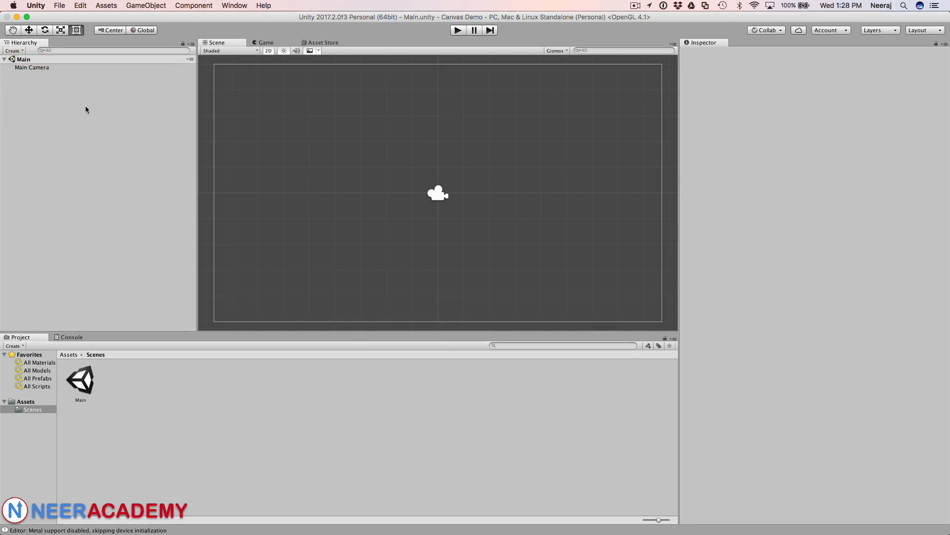
{"action": "mouse_move", "coordinate": [64, 107]}
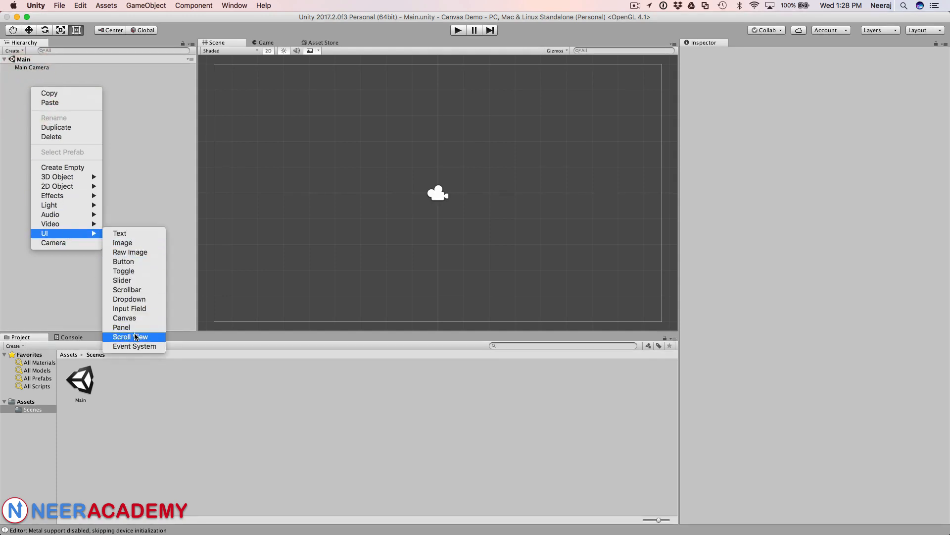
{"action": "mouse_move", "coordinate": [135, 319]}
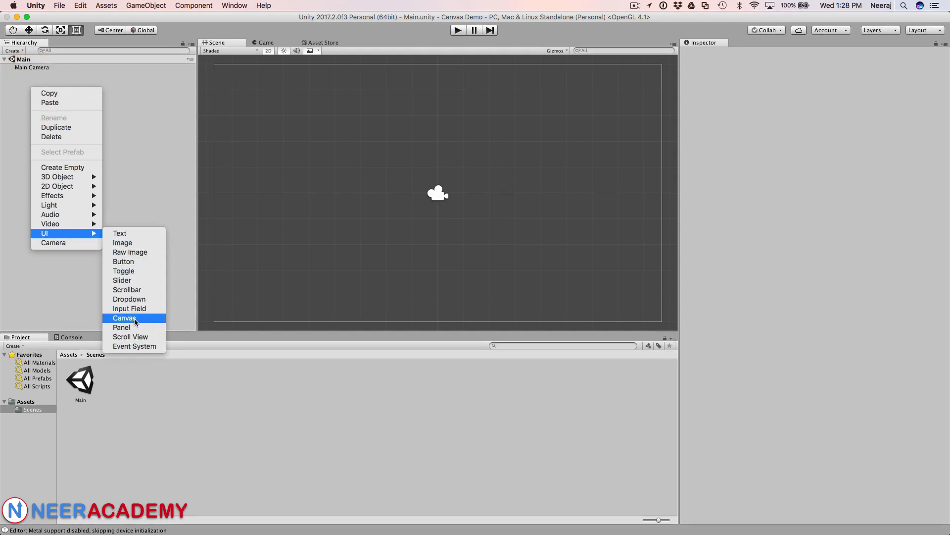
{"action": "left_click", "coordinate": [124, 318]}
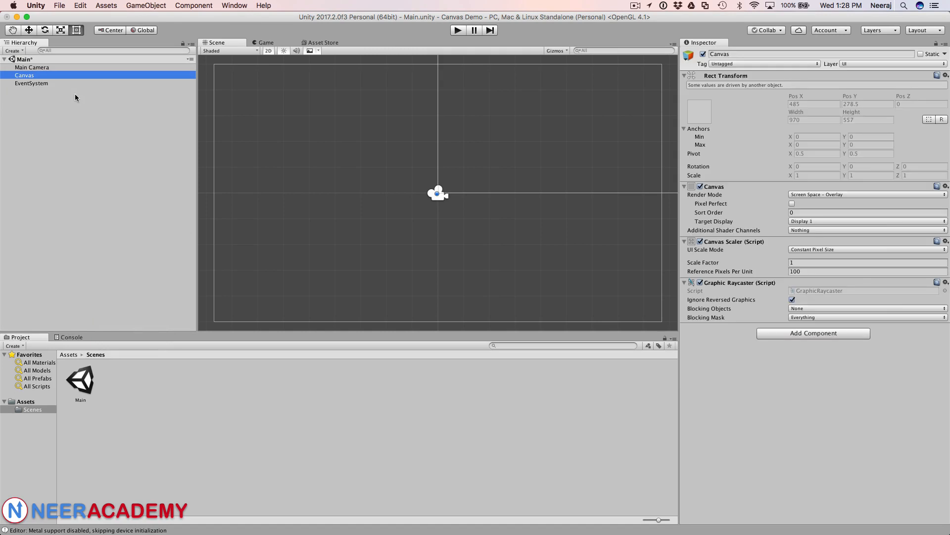
{"action": "mouse_move", "coordinate": [438, 73]}
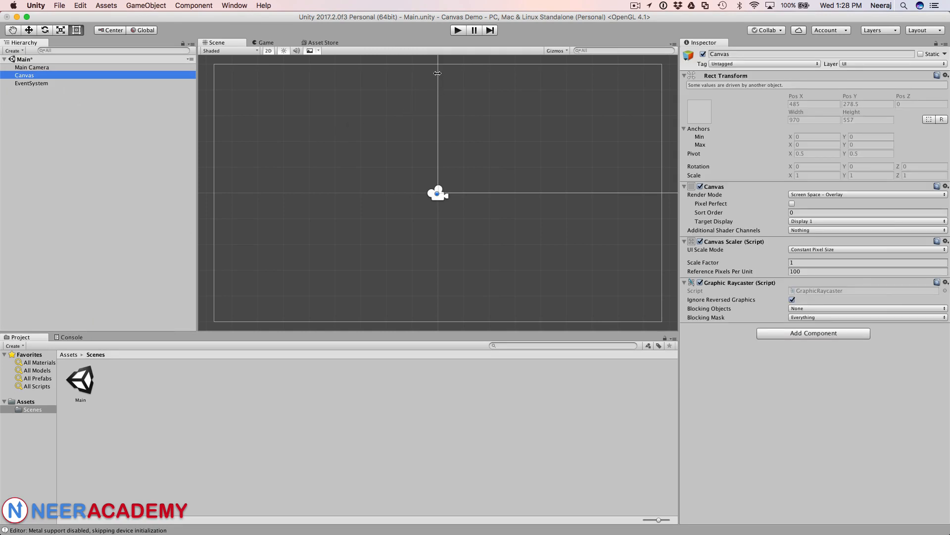
{"action": "mouse_move", "coordinate": [434, 174]}
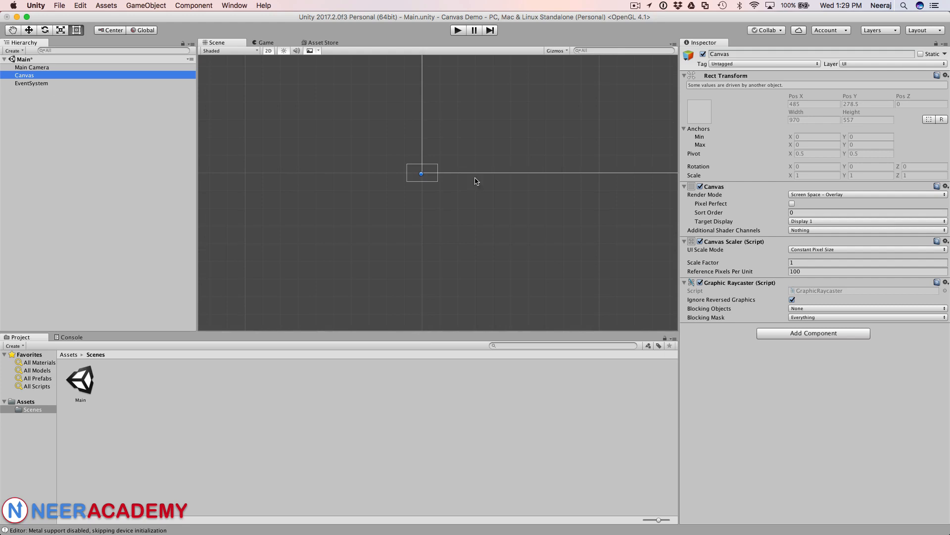
{"action": "mouse_move", "coordinate": [311, 232]}
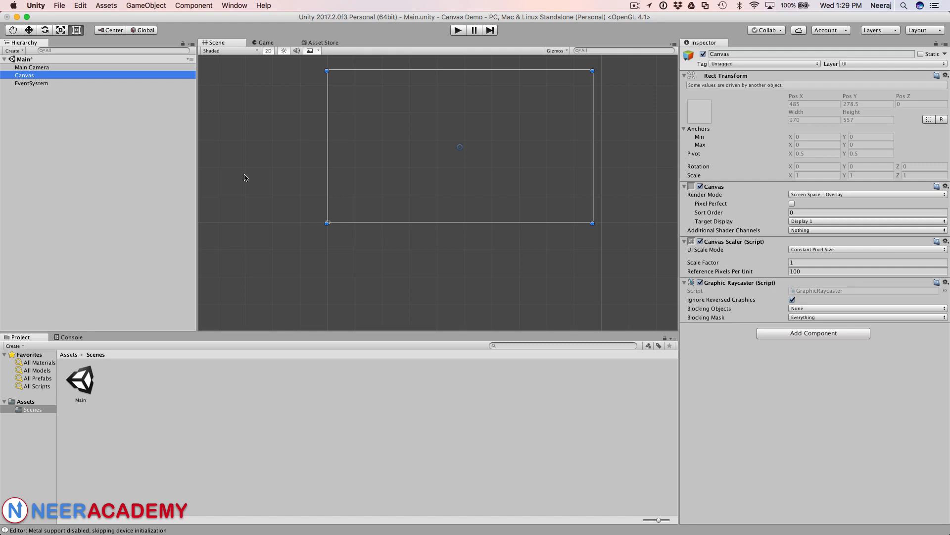
{"action": "mouse_move", "coordinate": [30, 90]}
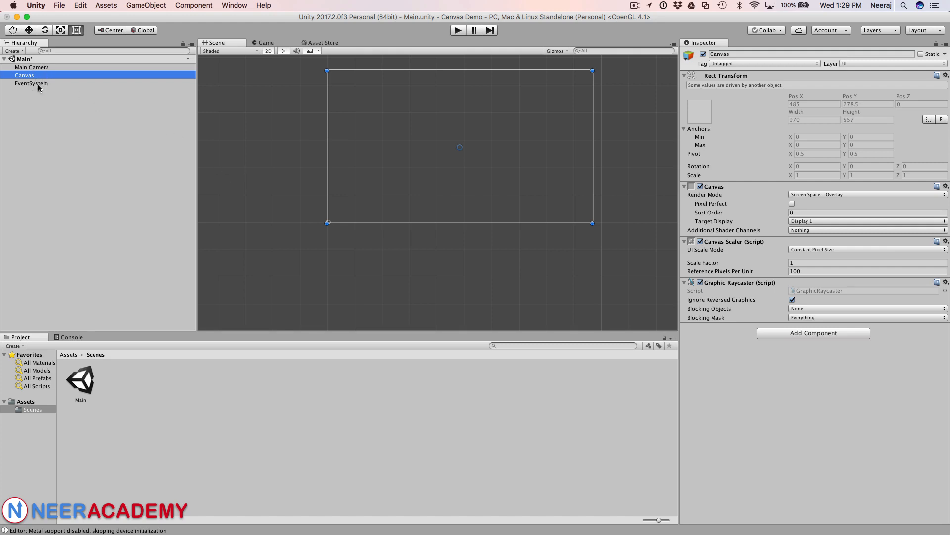
{"action": "mouse_move", "coordinate": [40, 87]}
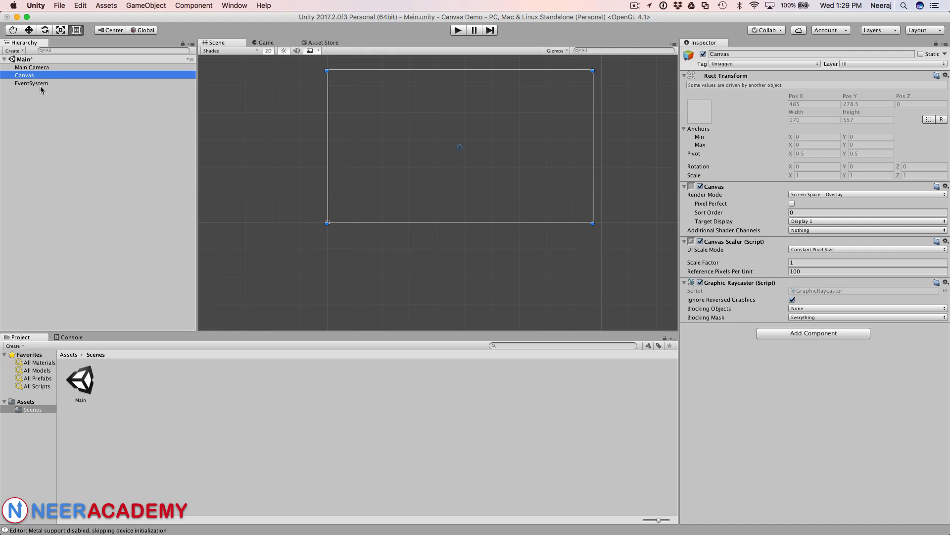
{"action": "mouse_move", "coordinate": [42, 90]}
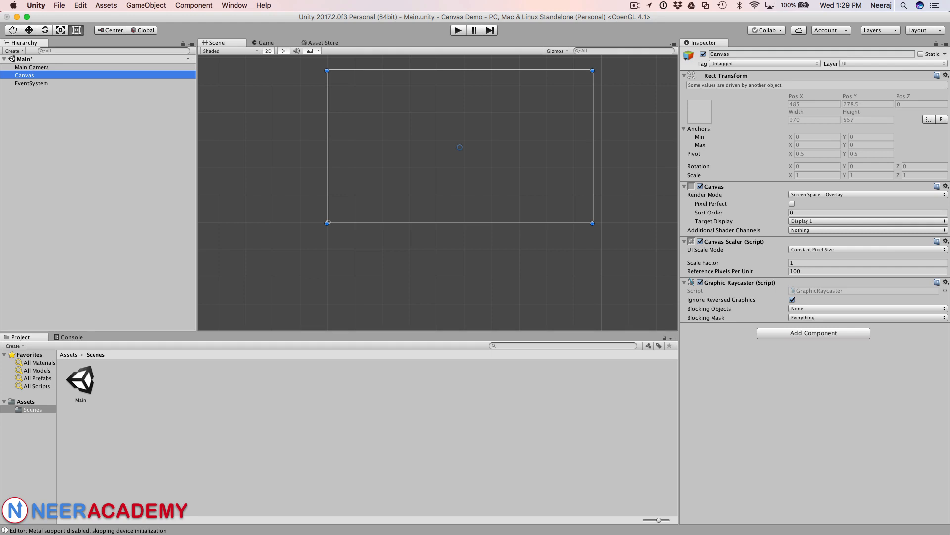
{"action": "mouse_move", "coordinate": [268, 377]}
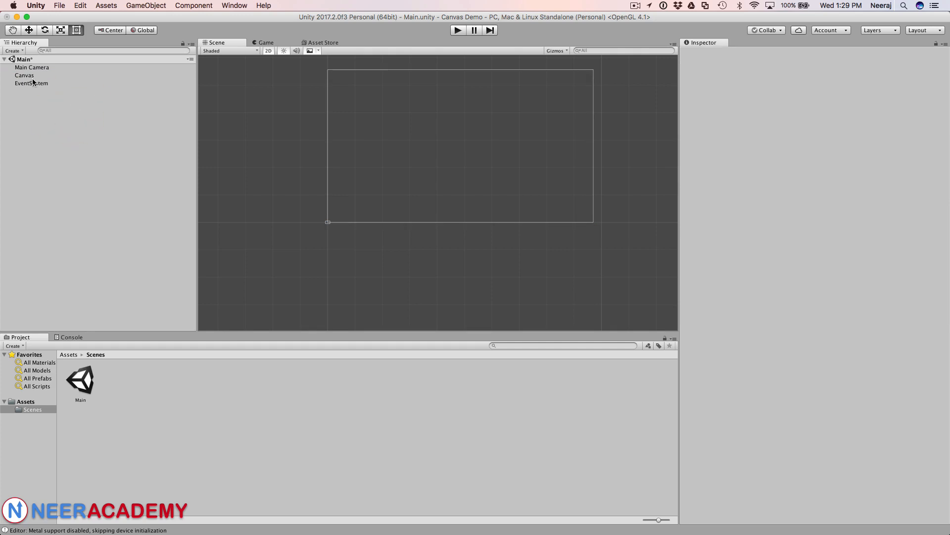
{"action": "left_click", "coordinate": [22, 75]}
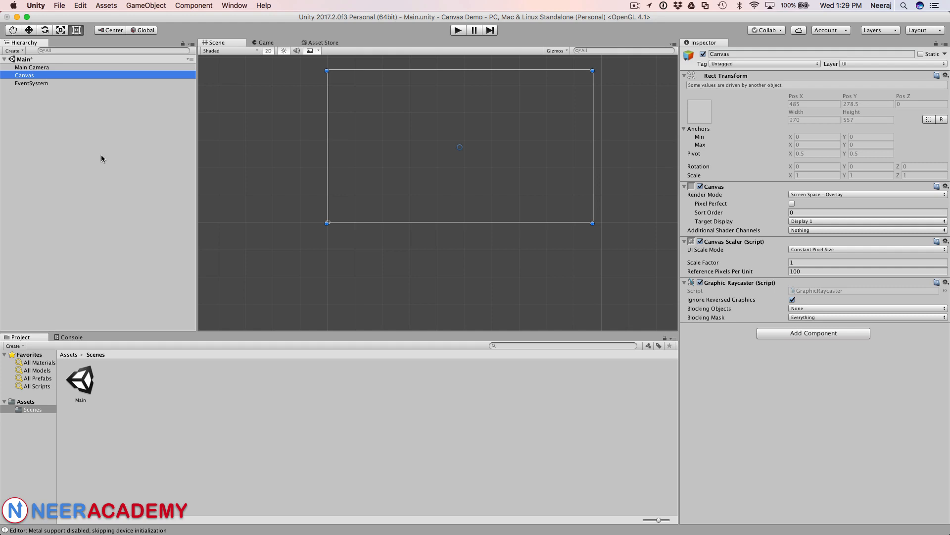
Add a UI Button as a child of the Canvas, centred on it
{"action": "right_click", "coordinate": [23, 76]}
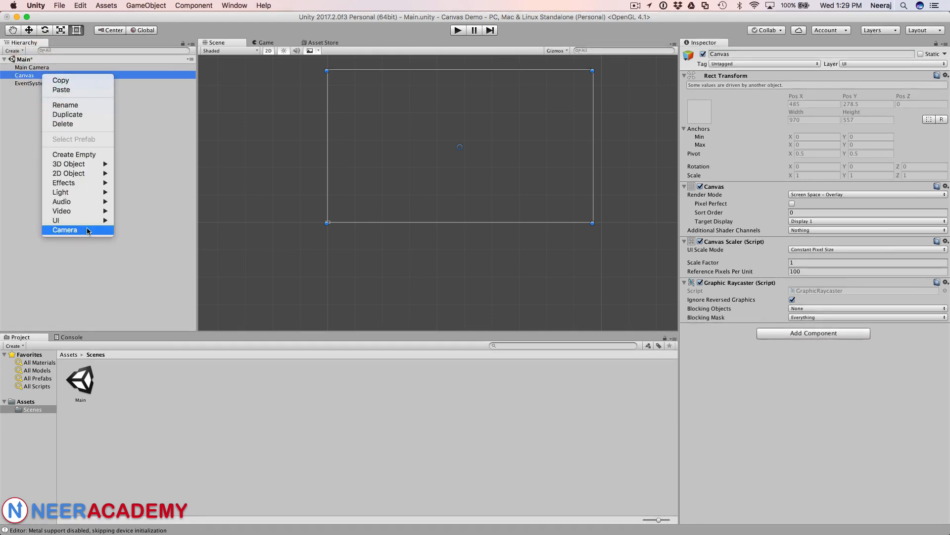
{"action": "mouse_move", "coordinate": [56, 220]}
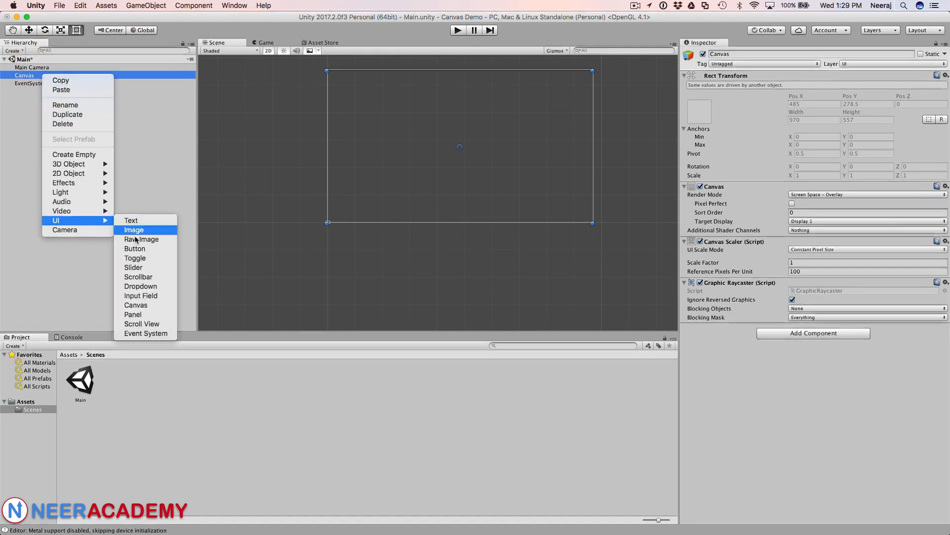
{"action": "left_click", "coordinate": [135, 248]}
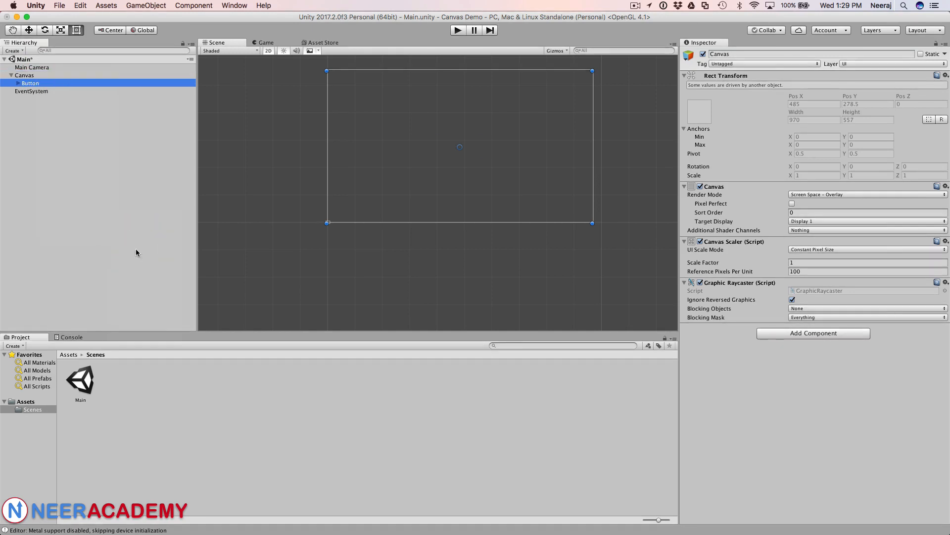
{"action": "left_click", "coordinate": [30, 83]}
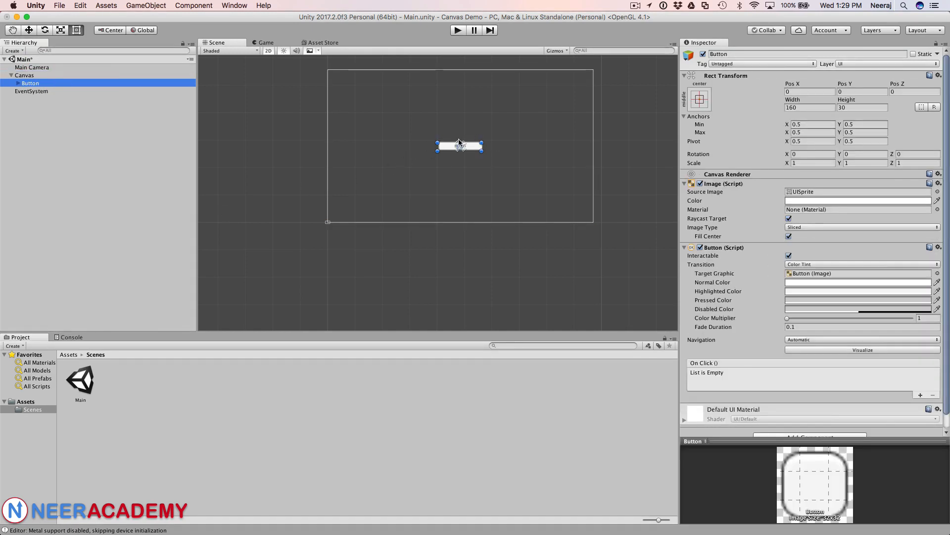
{"action": "left_click", "coordinate": [24, 76]}
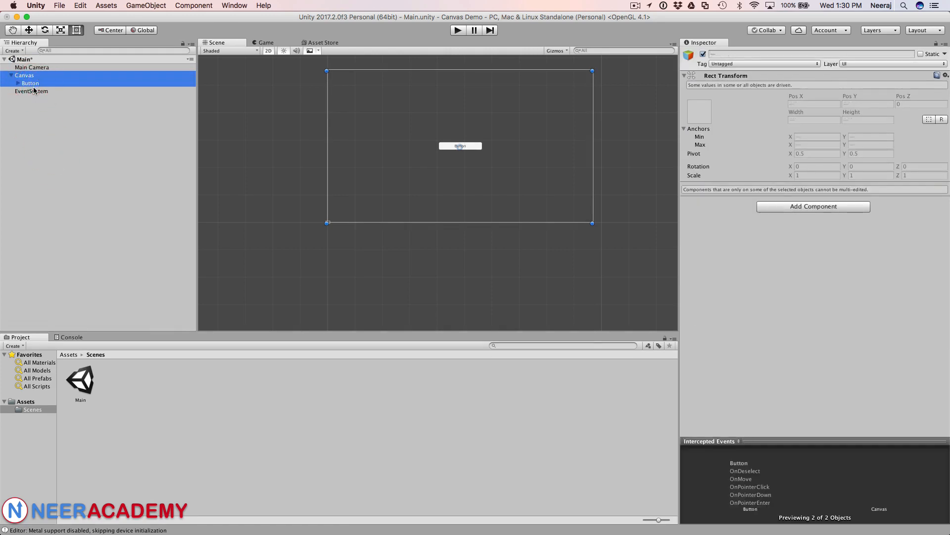
Delete the Canvas, its Button and the EventSystem, leaving only the Main Camera
{"action": "left_click", "coordinate": [32, 91]}
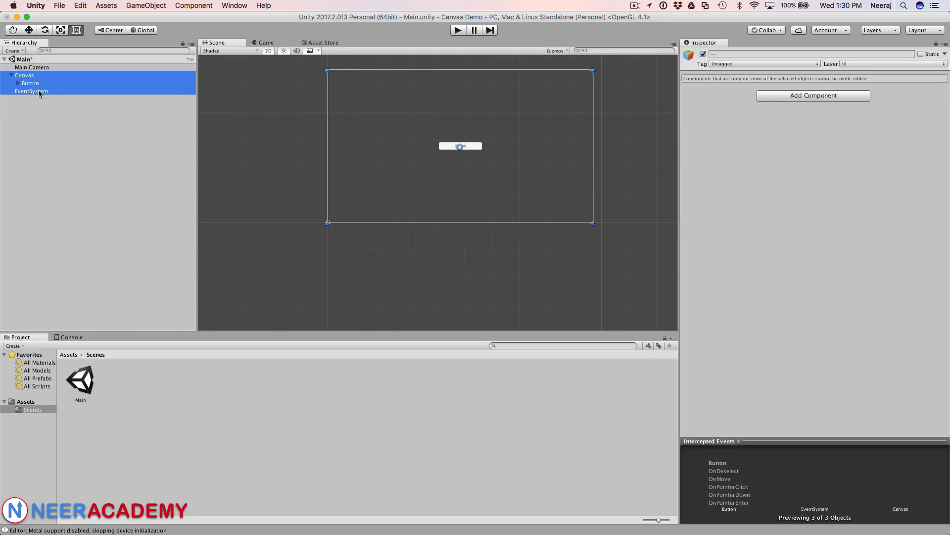
{"action": "right_click", "coordinate": [31, 91]}
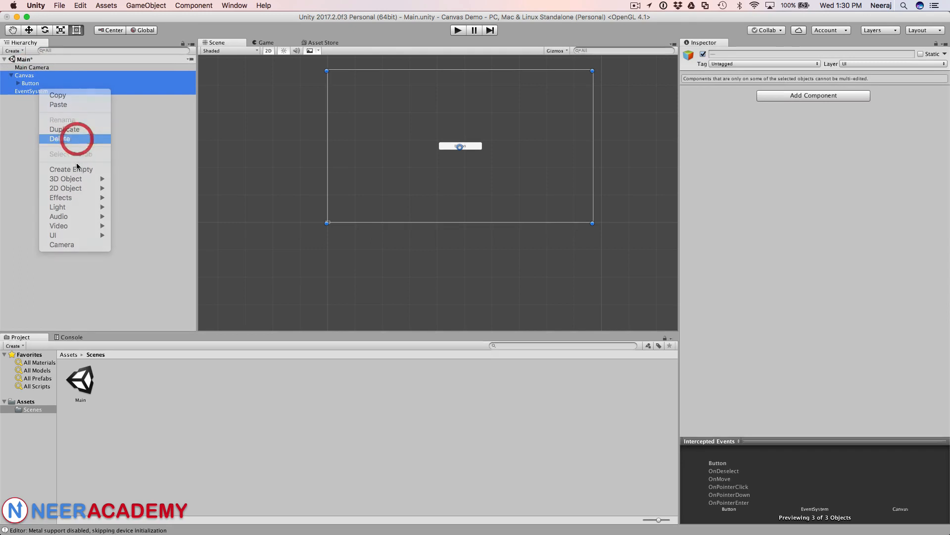
{"action": "left_click", "coordinate": [60, 139]}
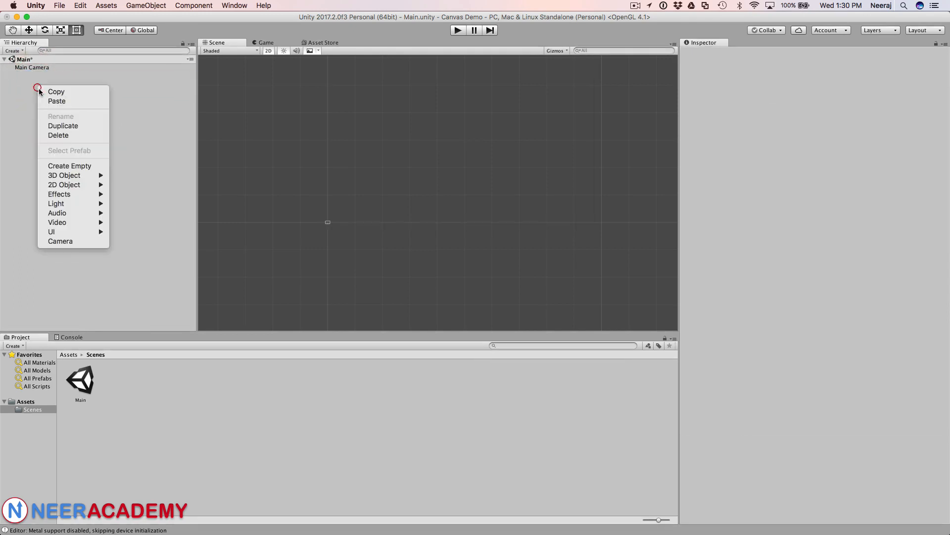
{"action": "mouse_move", "coordinate": [51, 231]}
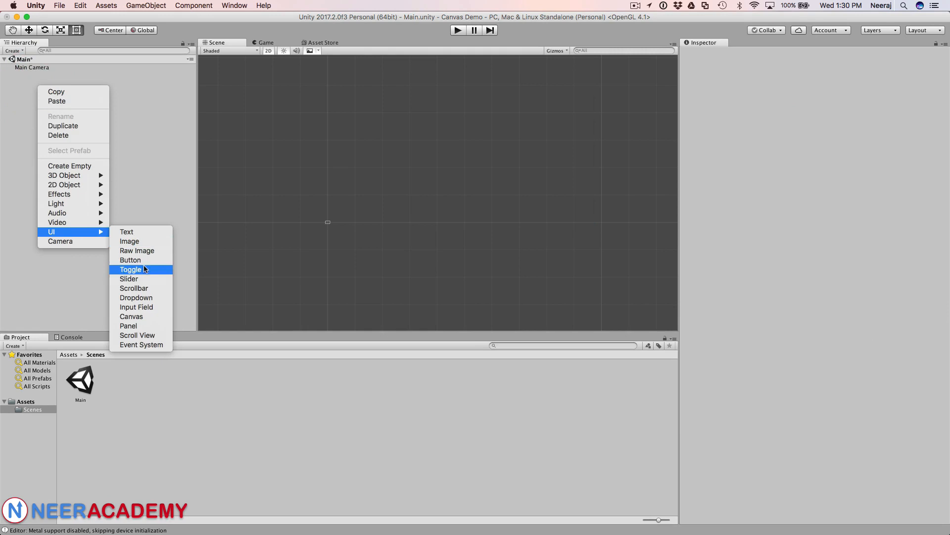
{"action": "mouse_move", "coordinate": [138, 260]}
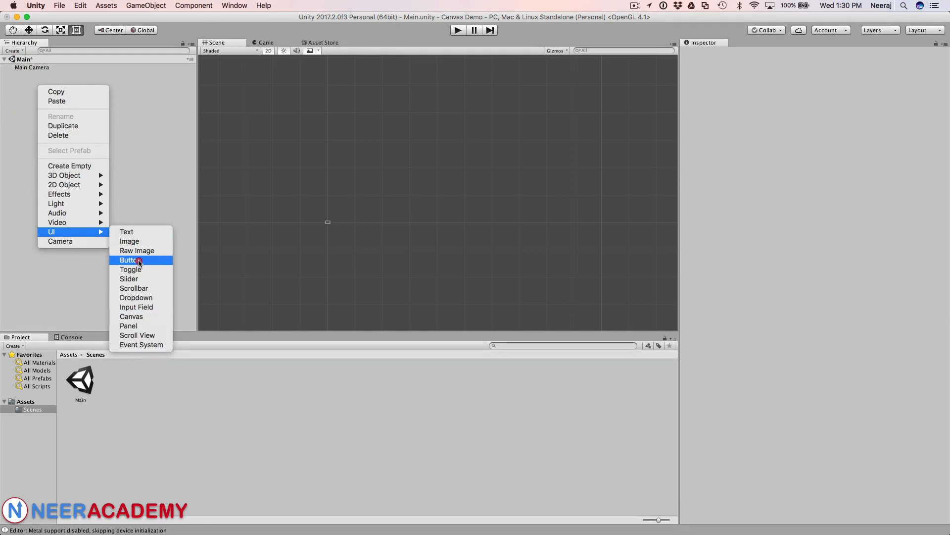
{"action": "left_click", "coordinate": [131, 259]}
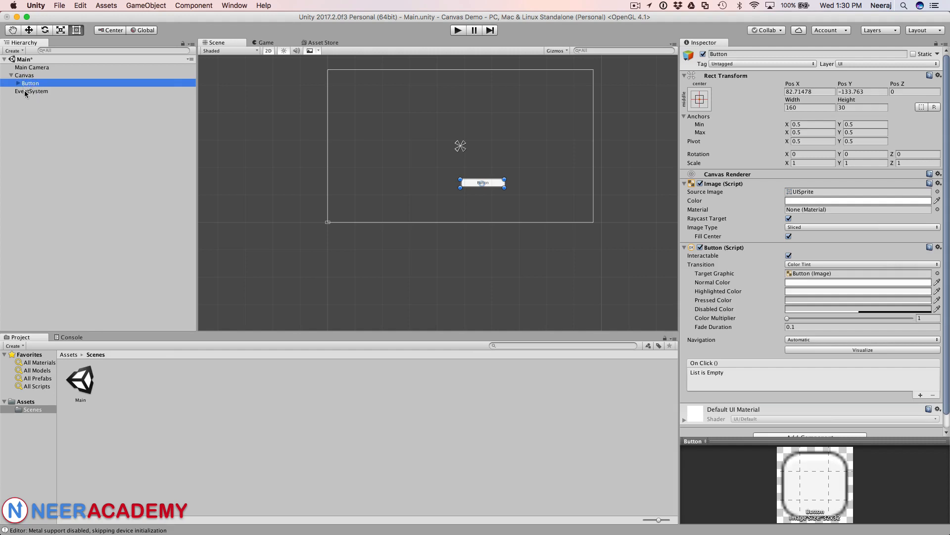
{"action": "mouse_move", "coordinate": [105, 107]}
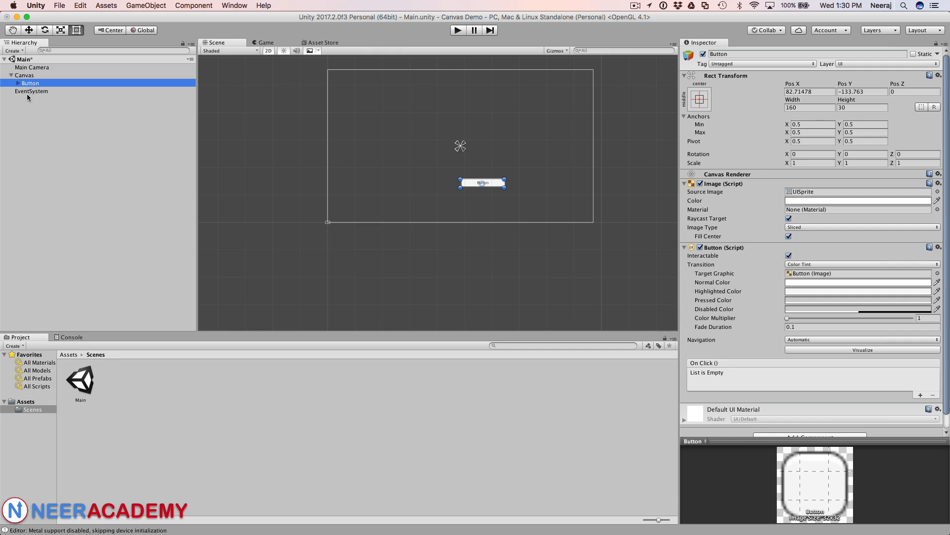
{"action": "left_click", "coordinate": [76, 196]}
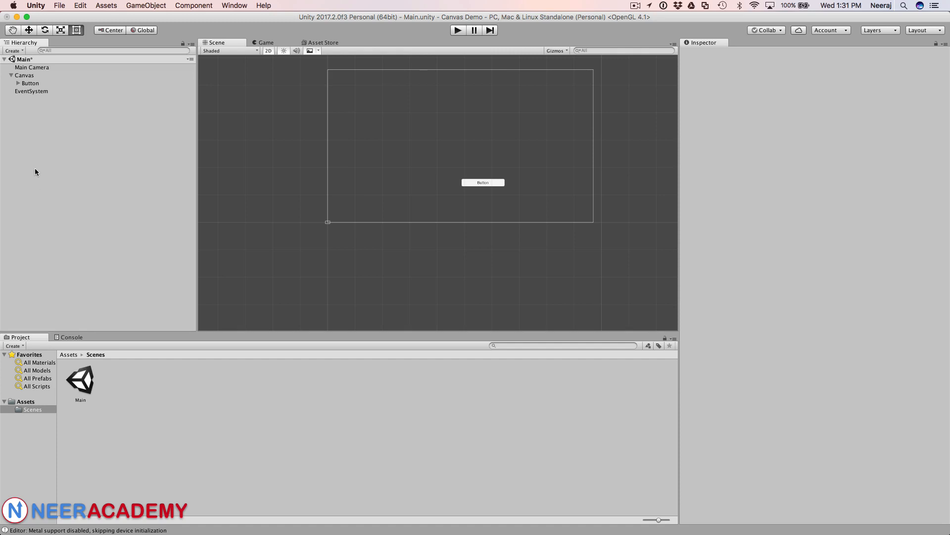
Add a second button, Button (1), to the Canvas and drag it to overlap the first
{"action": "left_click", "coordinate": [22, 75]}
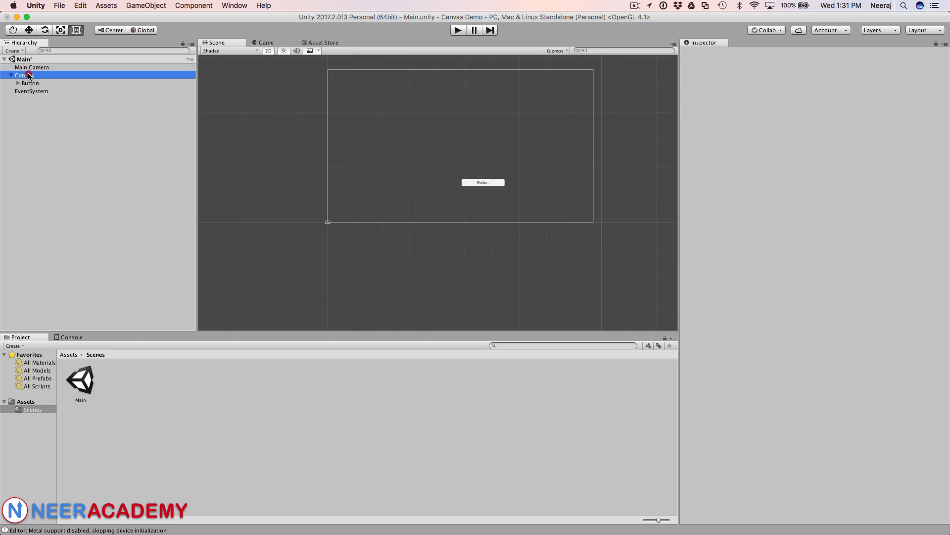
{"action": "right_click", "coordinate": [31, 75]}
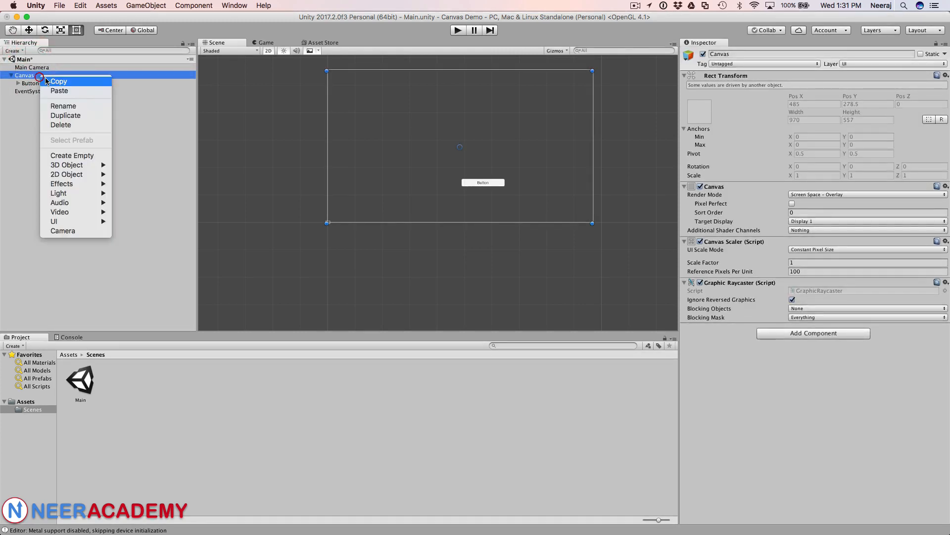
{"action": "mouse_move", "coordinate": [53, 222]}
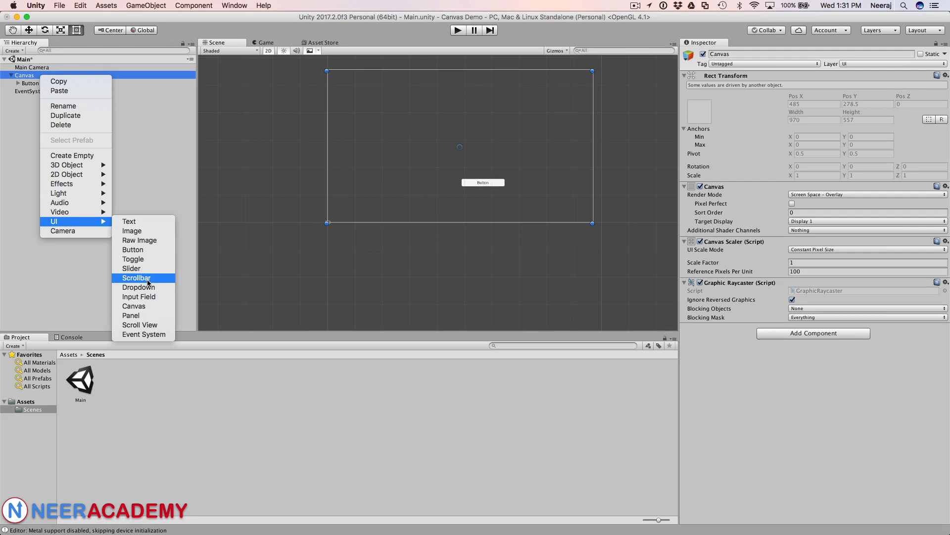
{"action": "left_click", "coordinate": [133, 249]}
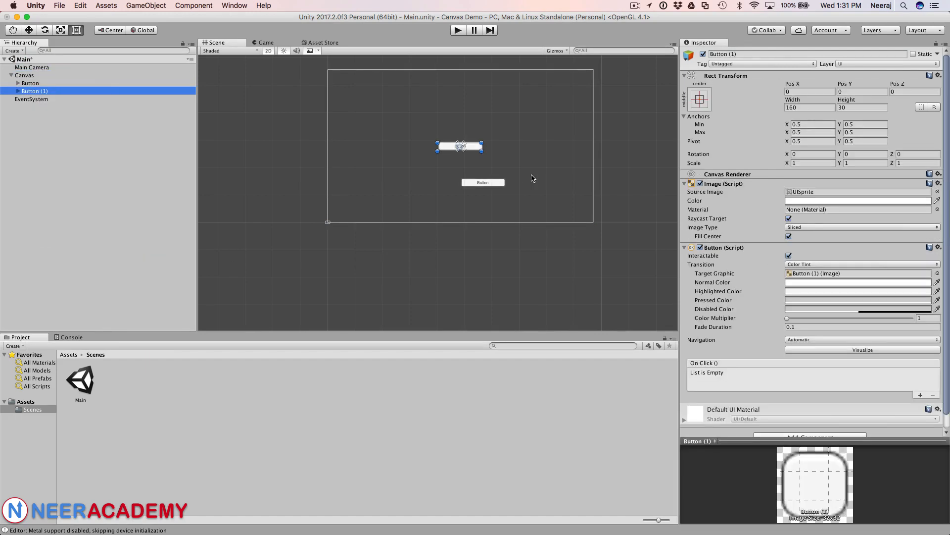
{"action": "mouse_move", "coordinate": [482, 177]}
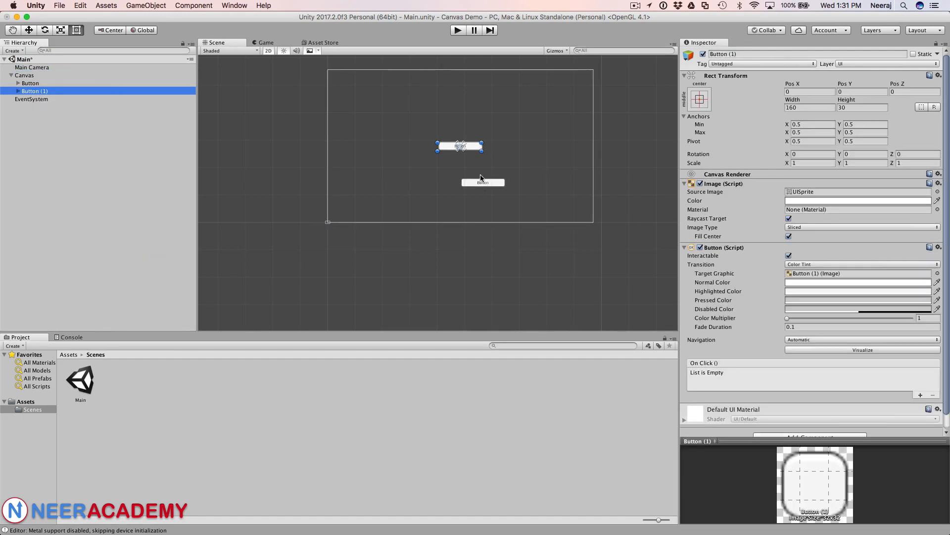
{"action": "left_click_drag", "start_coordinate": [459, 146], "coordinate": [453, 171]}
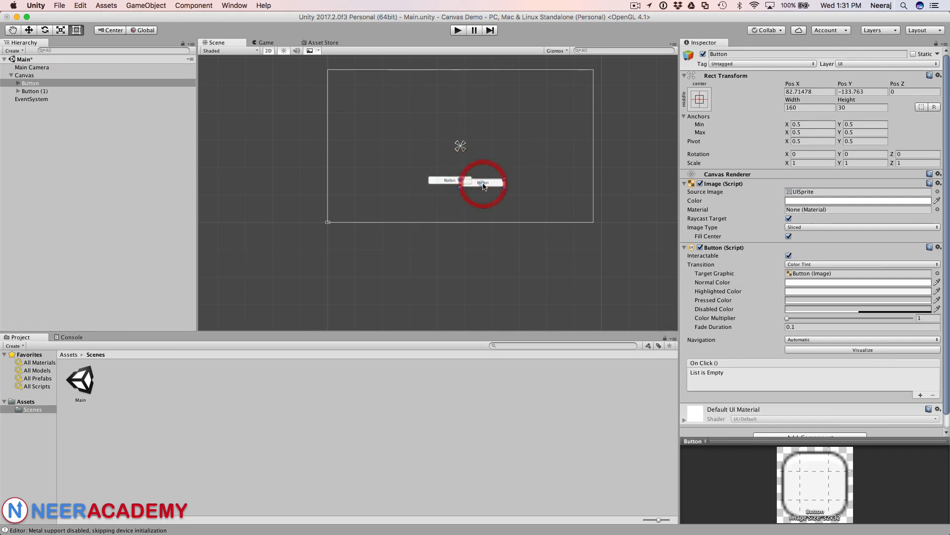
{"action": "left_click", "coordinate": [483, 183]}
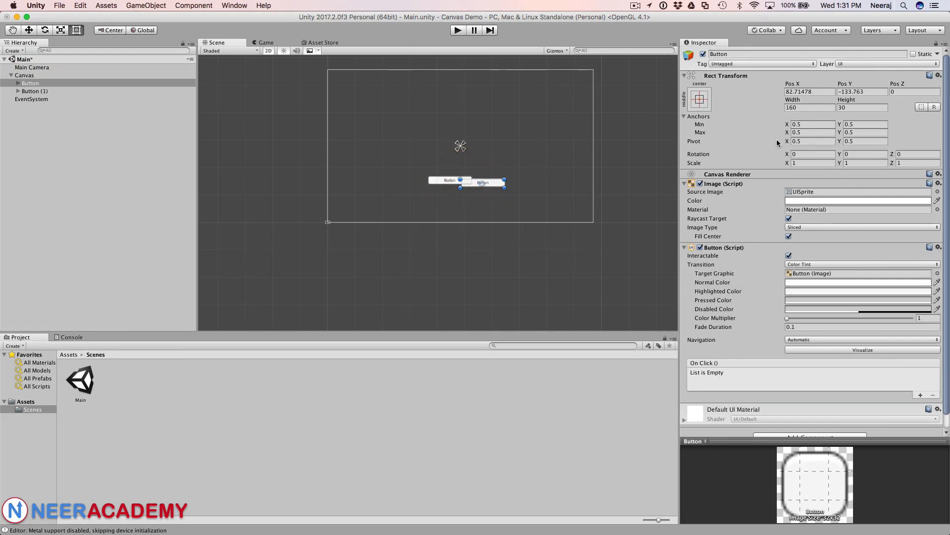
{"action": "mouse_move", "coordinate": [752, 291]}
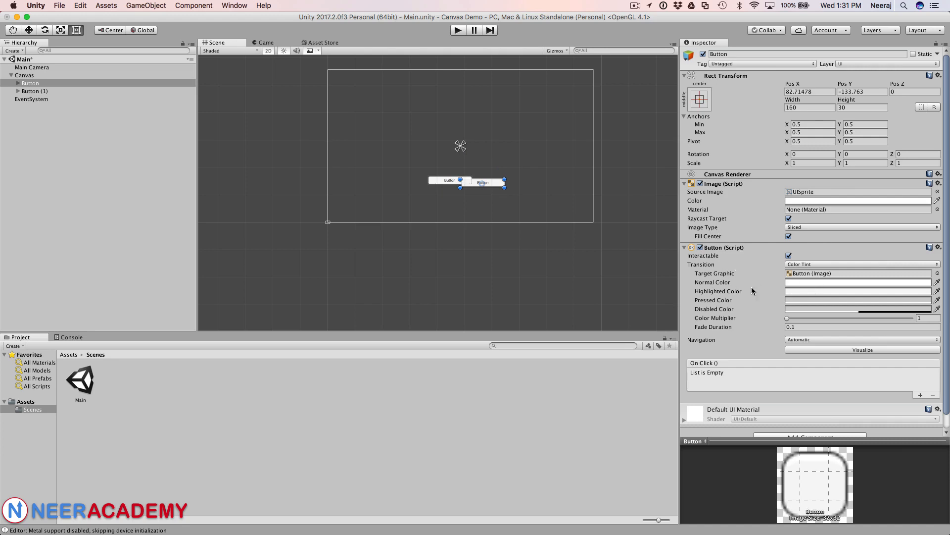
{"action": "mouse_move", "coordinate": [770, 301]}
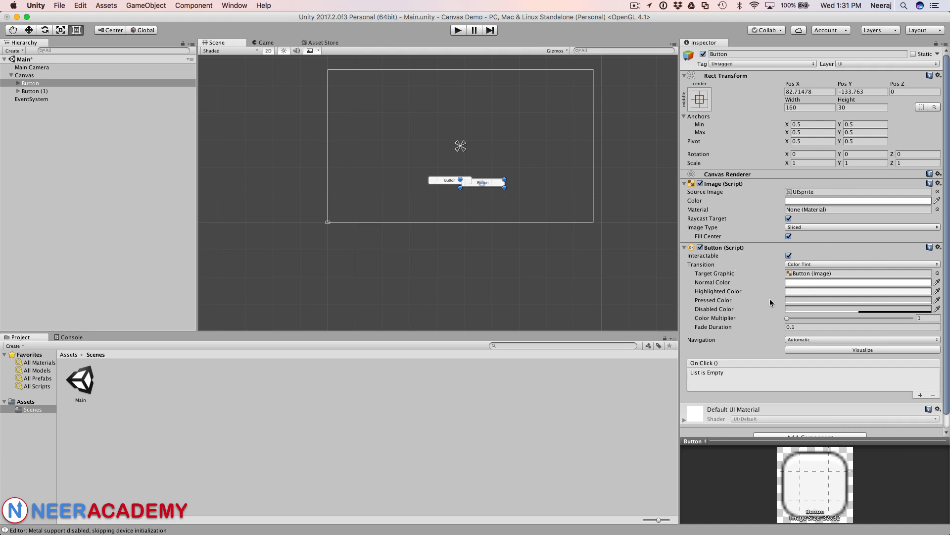
Set the original Button's text label to ONE
{"action": "left_click", "coordinate": [29, 83]}
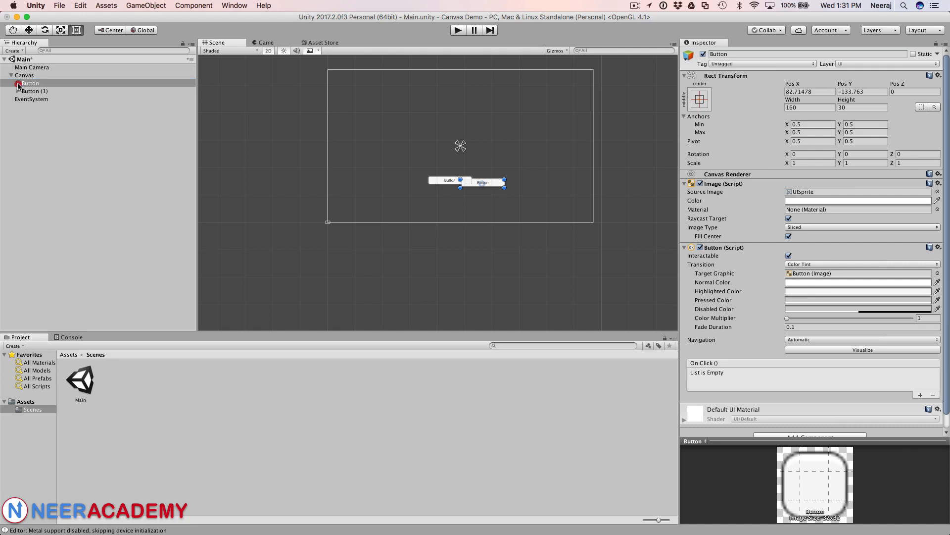
{"action": "left_click", "coordinate": [17, 83]}
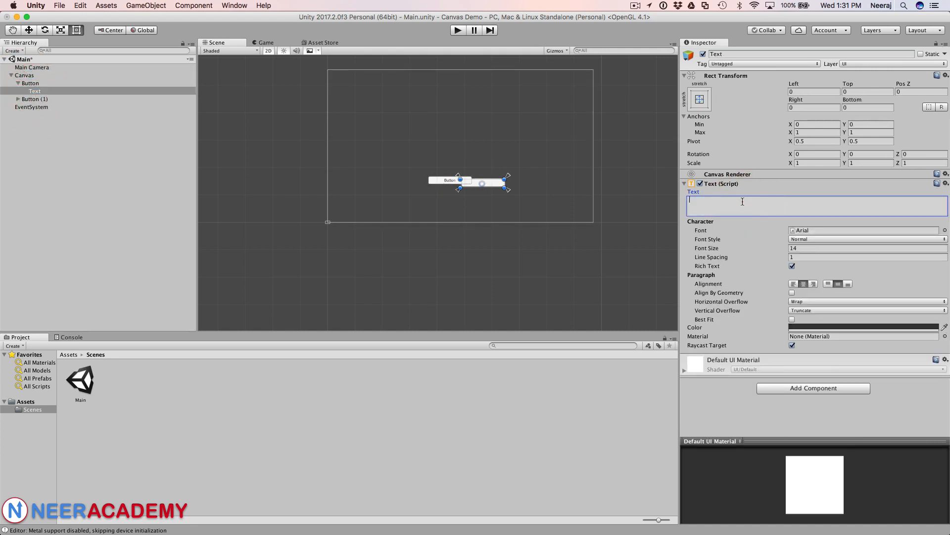
{"action": "type", "text": "ONE"}
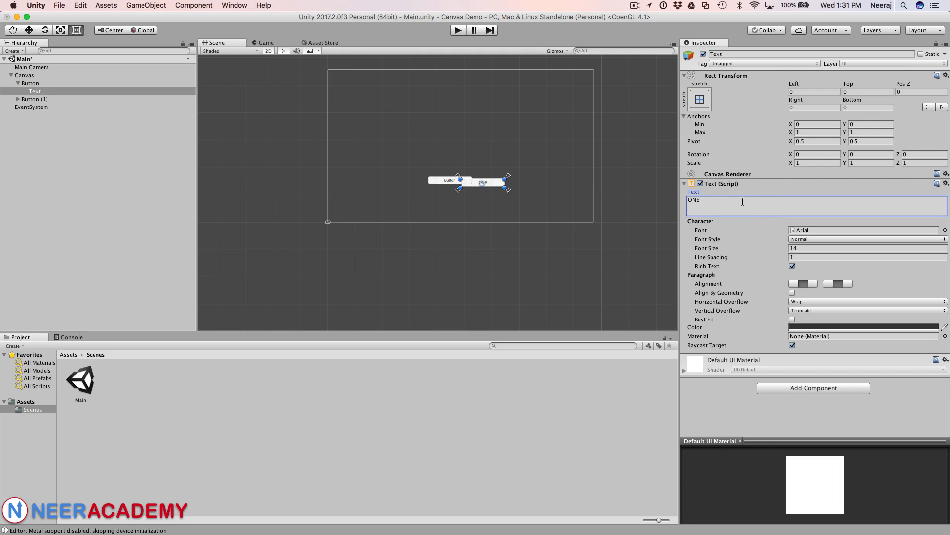
Set Button (1)'s text label to TWO
{"action": "left_click", "coordinate": [14, 98]}
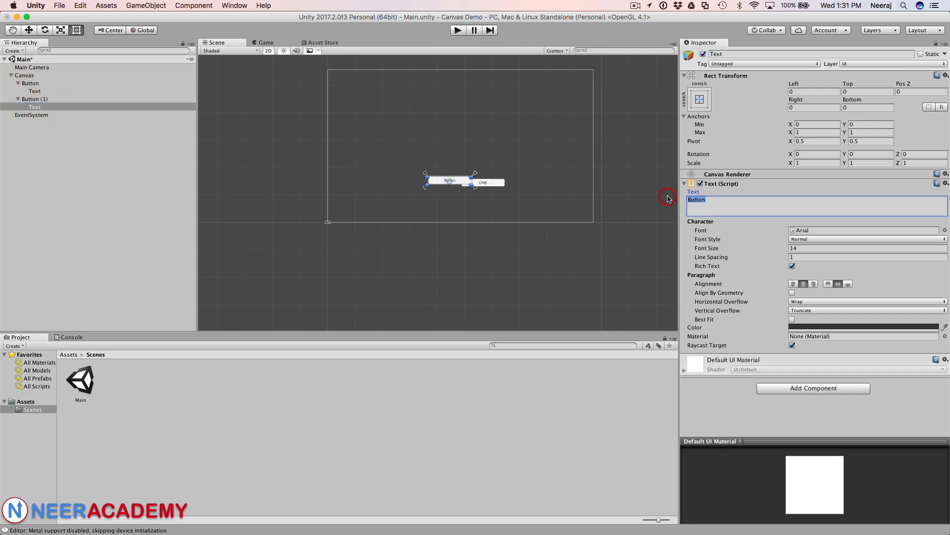
{"action": "type", "text": "TWO"}
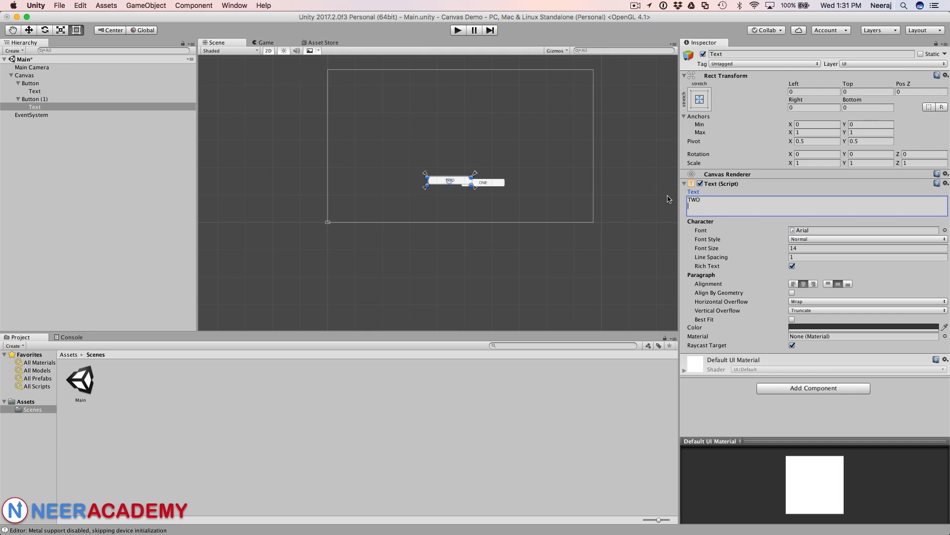
{"action": "left_click", "coordinate": [30, 83]}
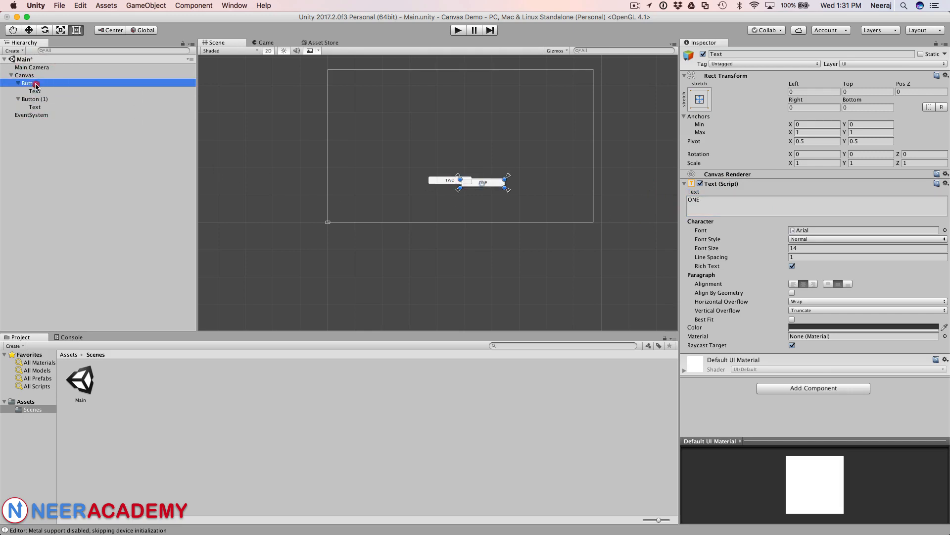
{"action": "left_click", "coordinate": [25, 83]}
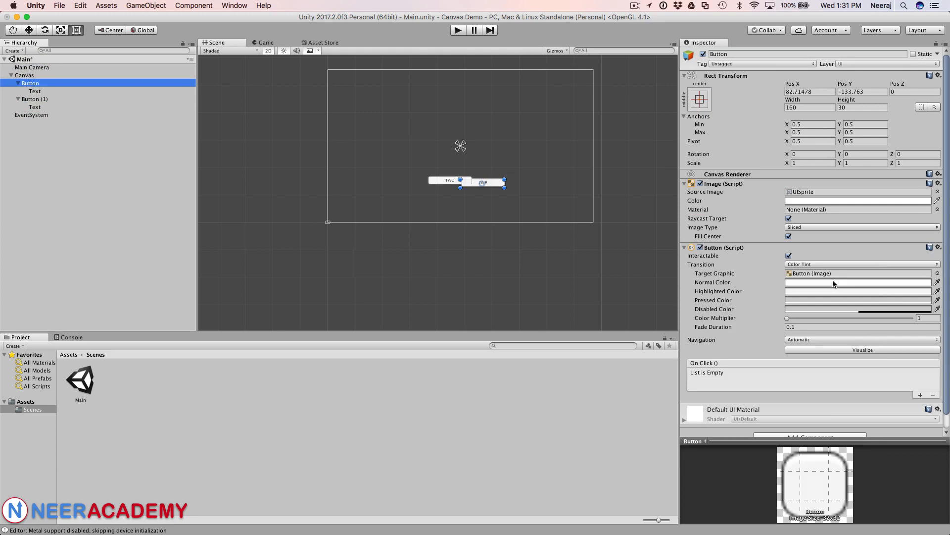
Colour the ONE button's Image red and compare draw order of Button and Button (1)
{"action": "left_click", "coordinate": [806, 200]}
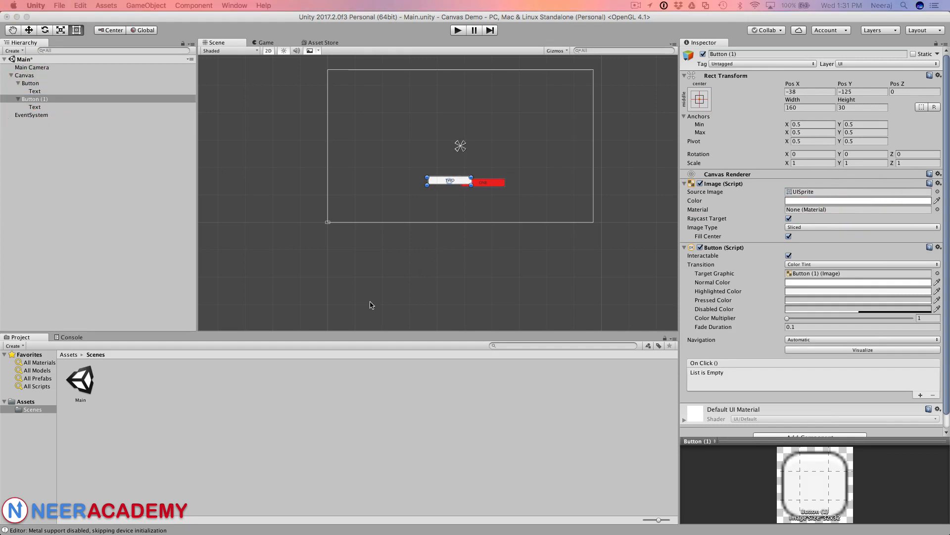
{"action": "mouse_move", "coordinate": [424, 184]}
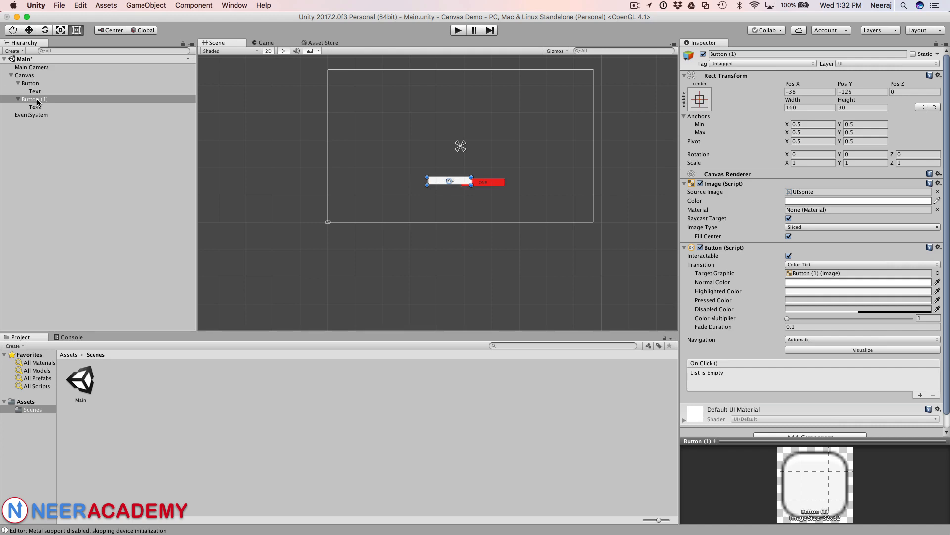
{"action": "left_click", "coordinate": [30, 99]}
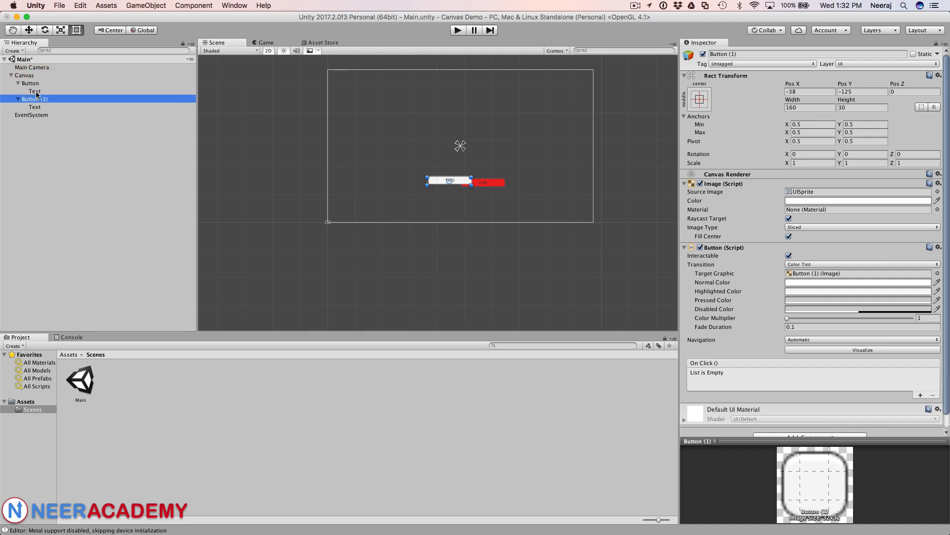
{"action": "left_click", "coordinate": [29, 83]}
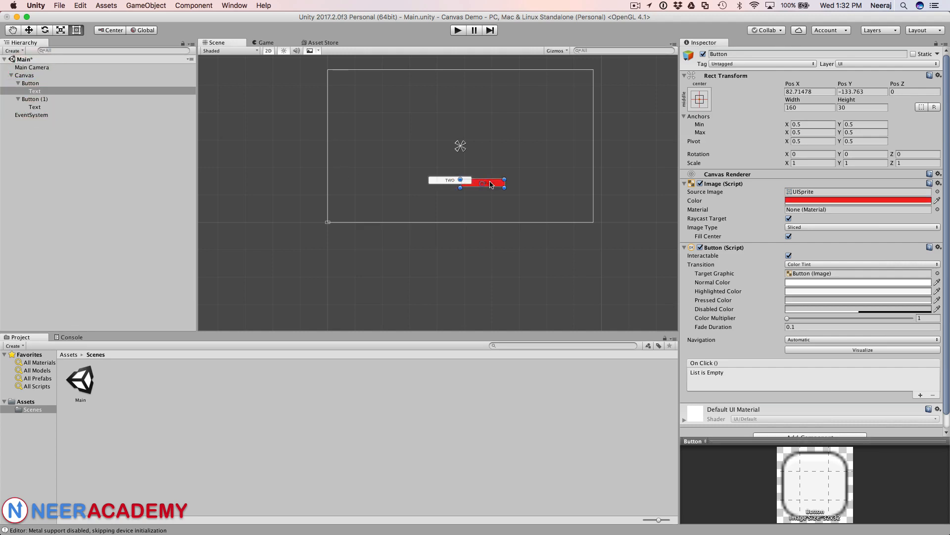
{"action": "left_click", "coordinate": [28, 98]}
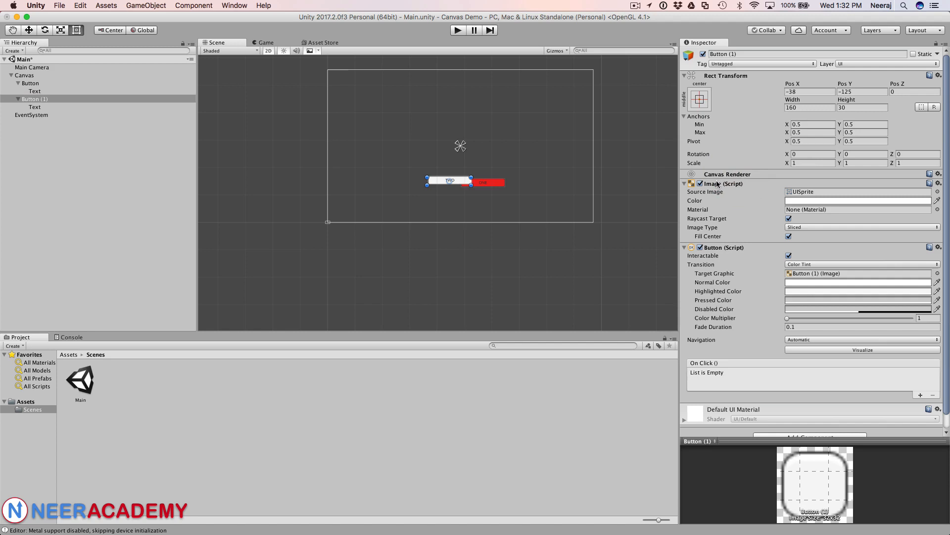
Review the Canvas Render Mode choices (Overlay, Camera, World Space), keeping Screen Space - Overlay
{"action": "left_click", "coordinate": [23, 75]}
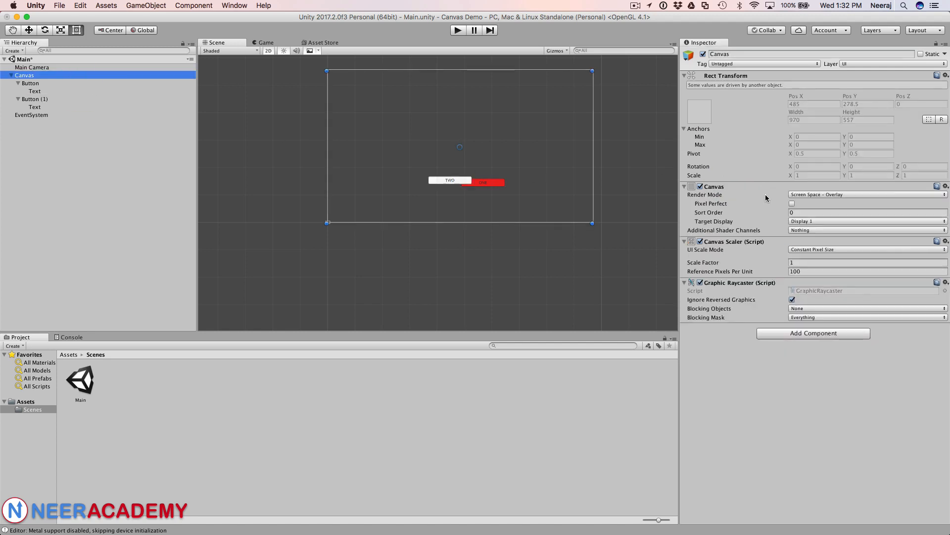
{"action": "mouse_move", "coordinate": [689, 197]}
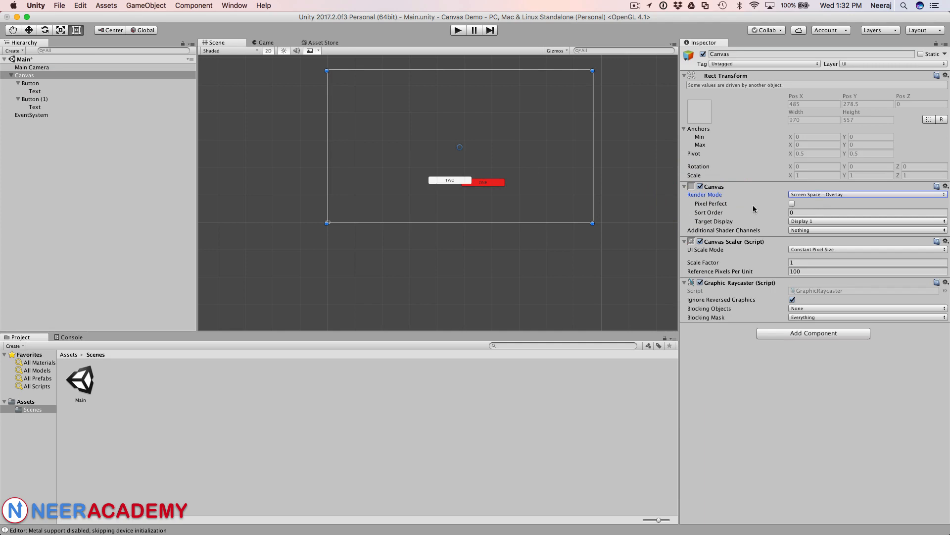
{"action": "left_click", "coordinate": [868, 194]}
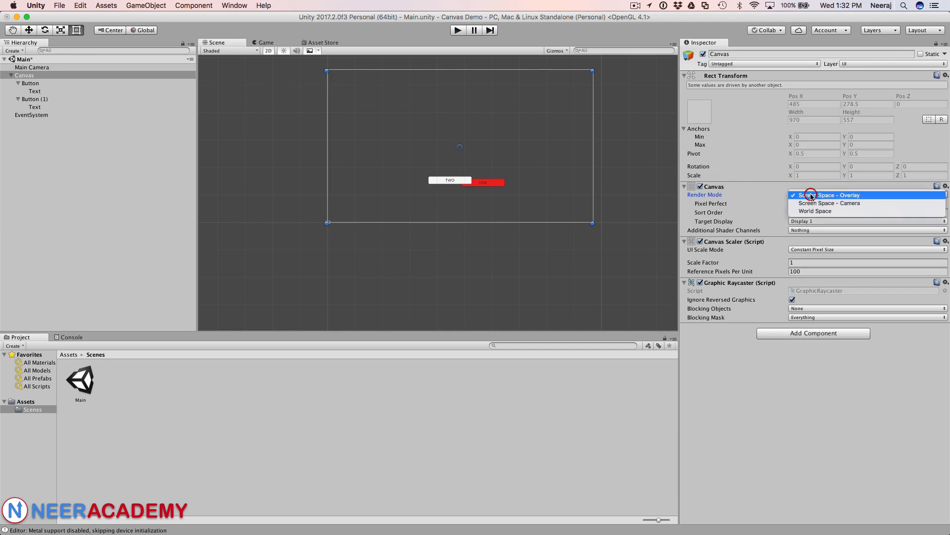
{"action": "mouse_move", "coordinate": [842, 196]}
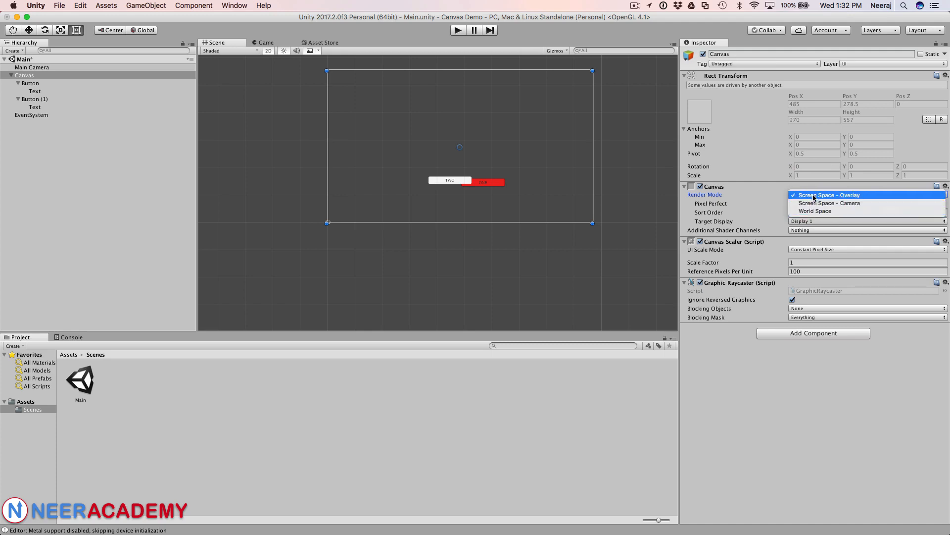
{"action": "left_click", "coordinate": [828, 194]}
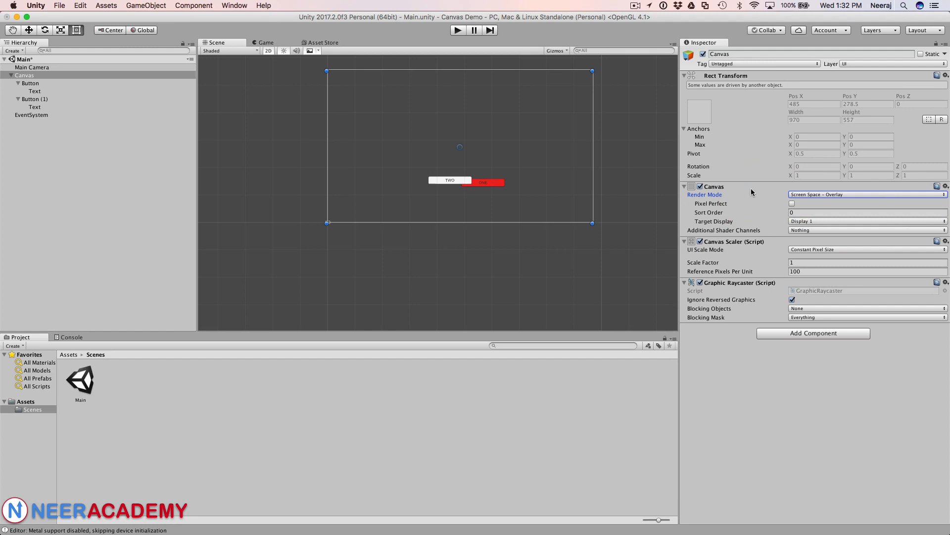
{"action": "left_click", "coordinate": [867, 194]}
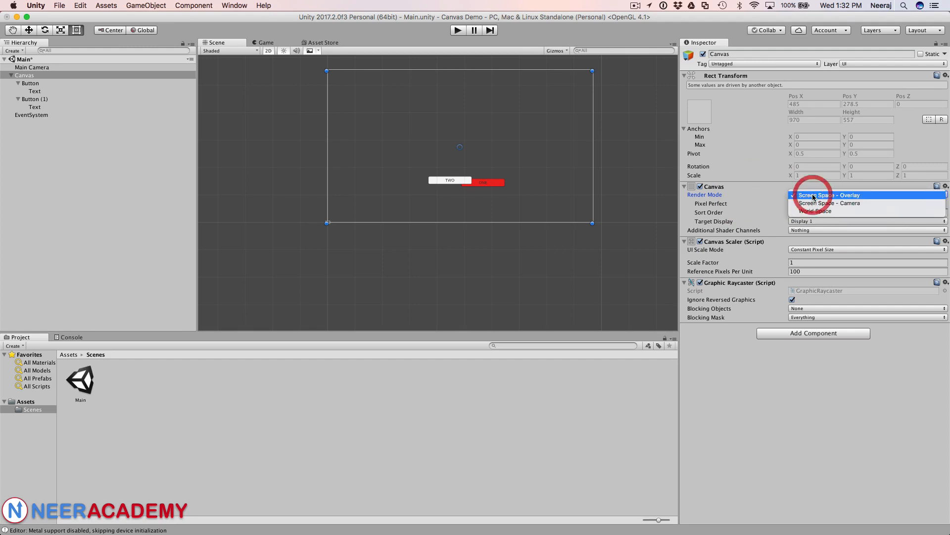
{"action": "left_click", "coordinate": [829, 194]}
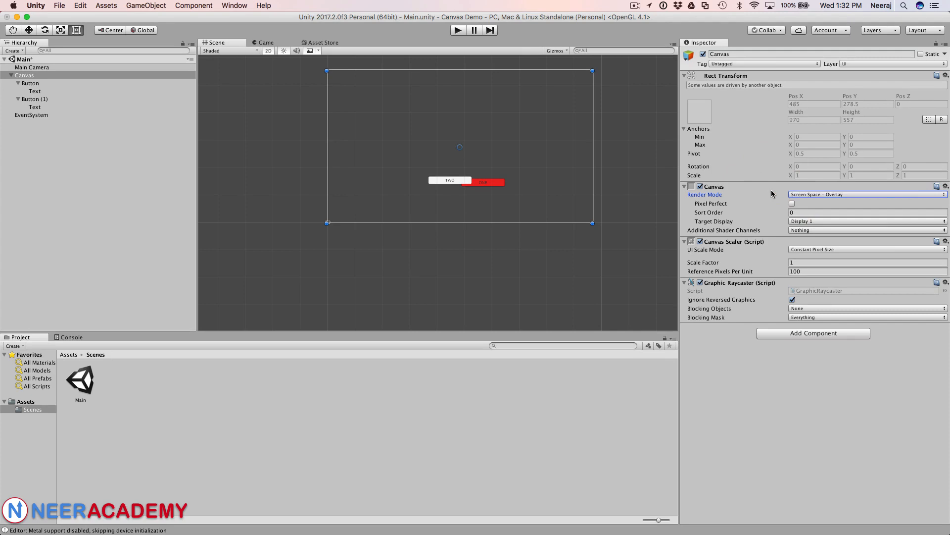
{"action": "left_click", "coordinate": [867, 194]}
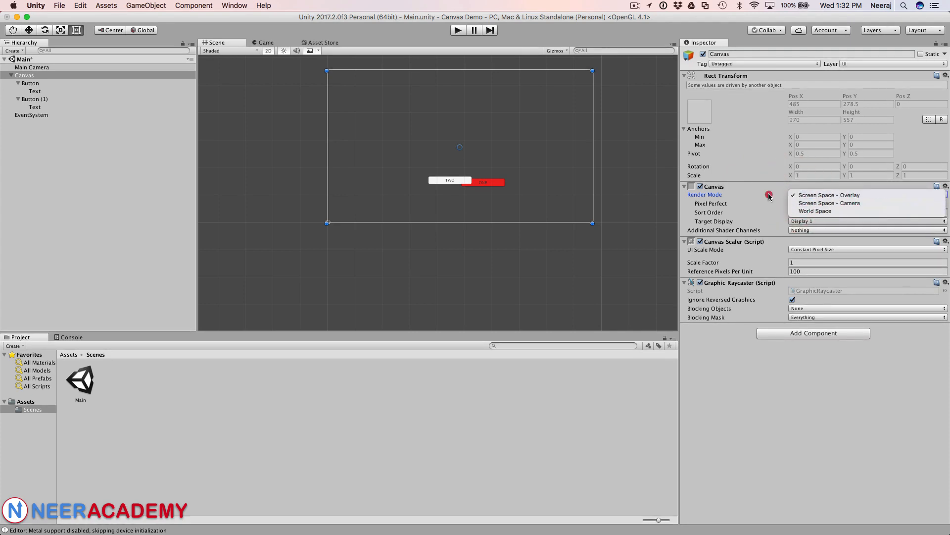
{"action": "mouse_move", "coordinate": [816, 211]}
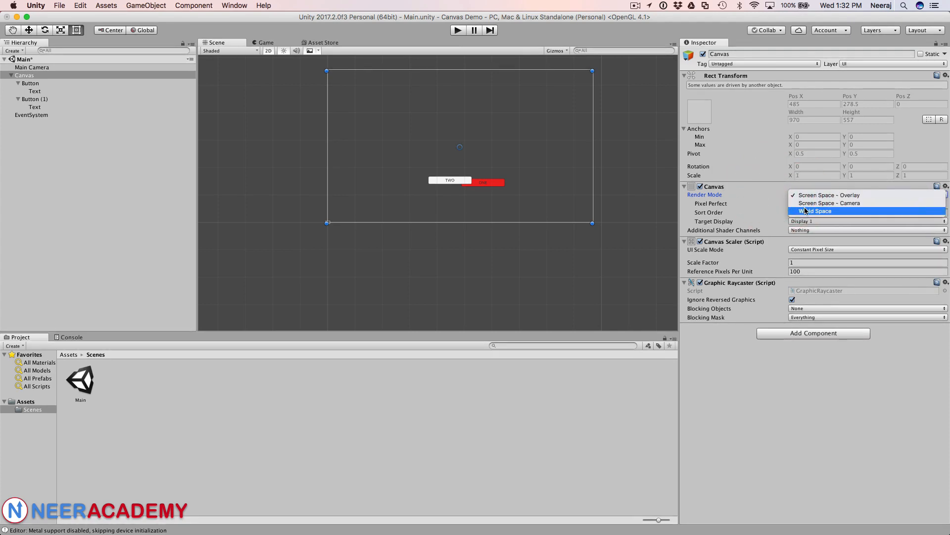